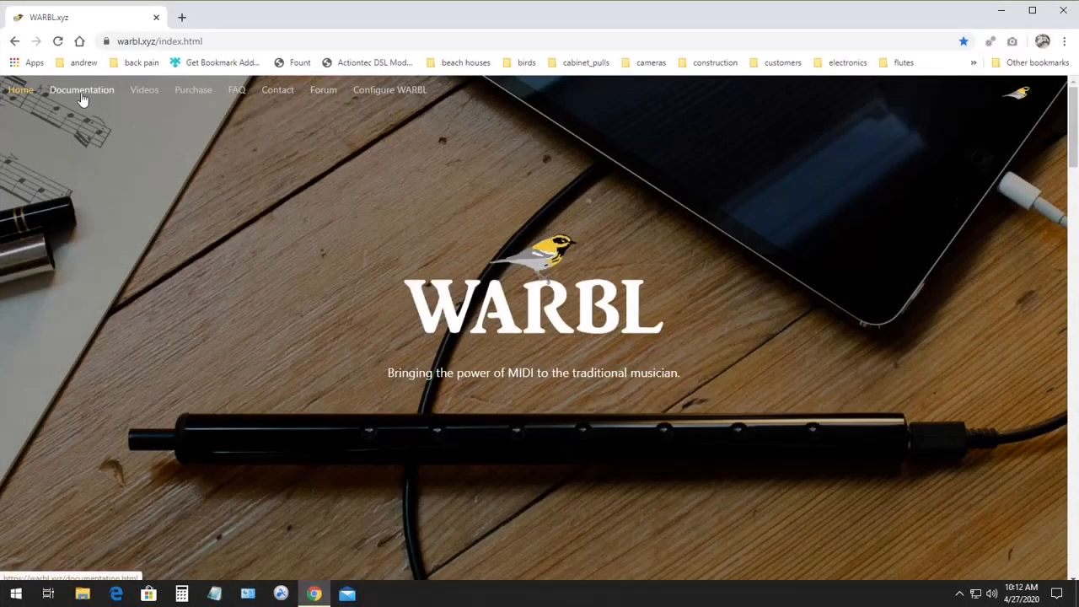
Step: Go to the WARBL Documentation page listing the toolbox and firmware downloads
left_click(81, 89)
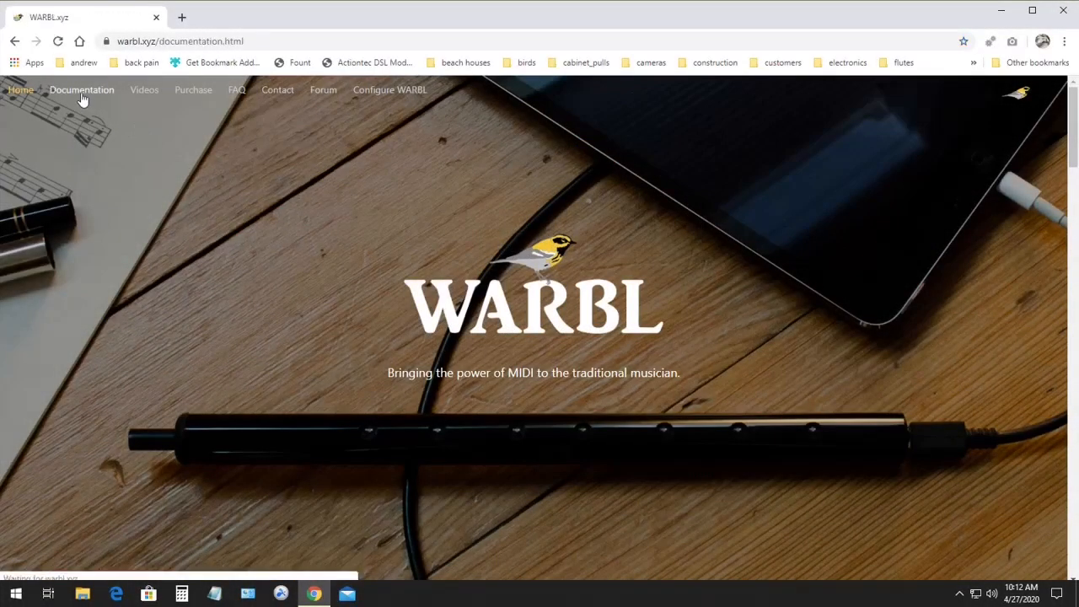
left_click(81, 89)
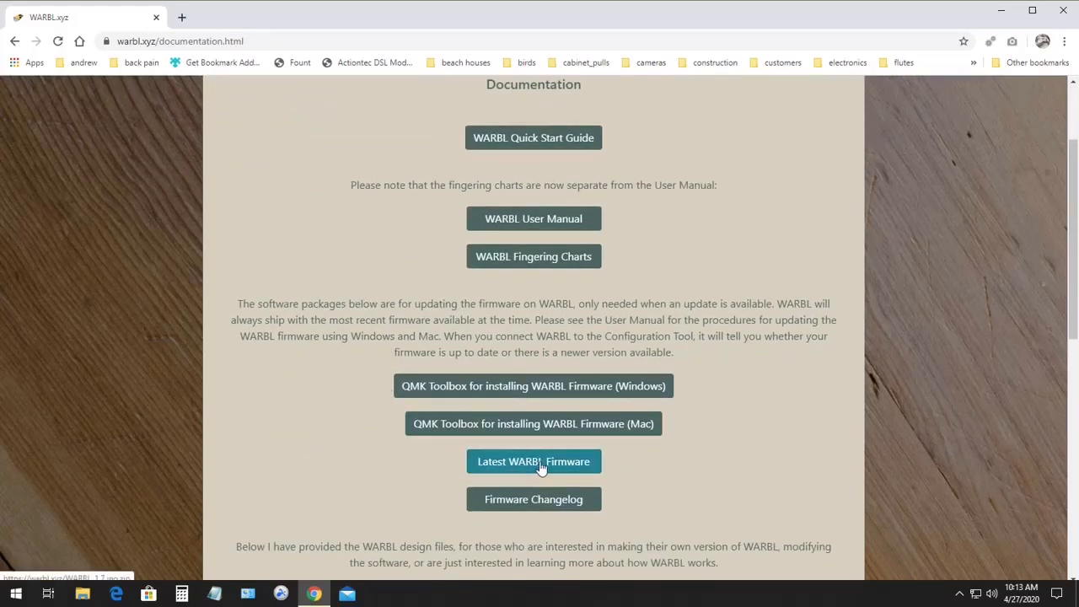
Step: Download the latest WARBL firmware zip and show it in the Downloads folder
left_click(533, 462)
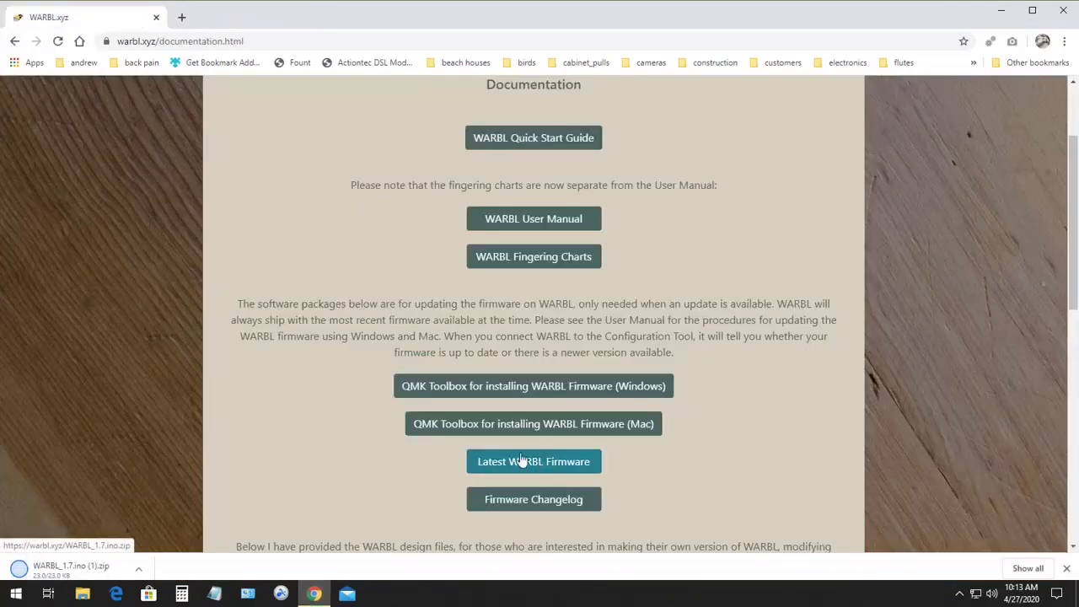
left_click(140, 570)
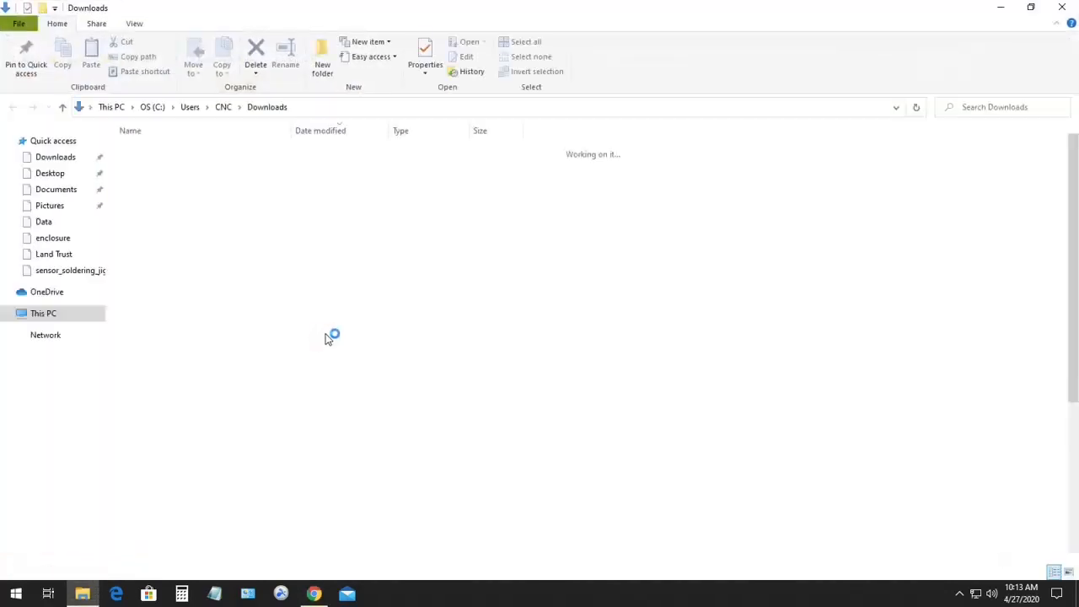
Step: Open WARBL_1.7.ino (1).zip in Downloads to reveal the WARBL_1.7.ino.hex file
left_click(172, 169)
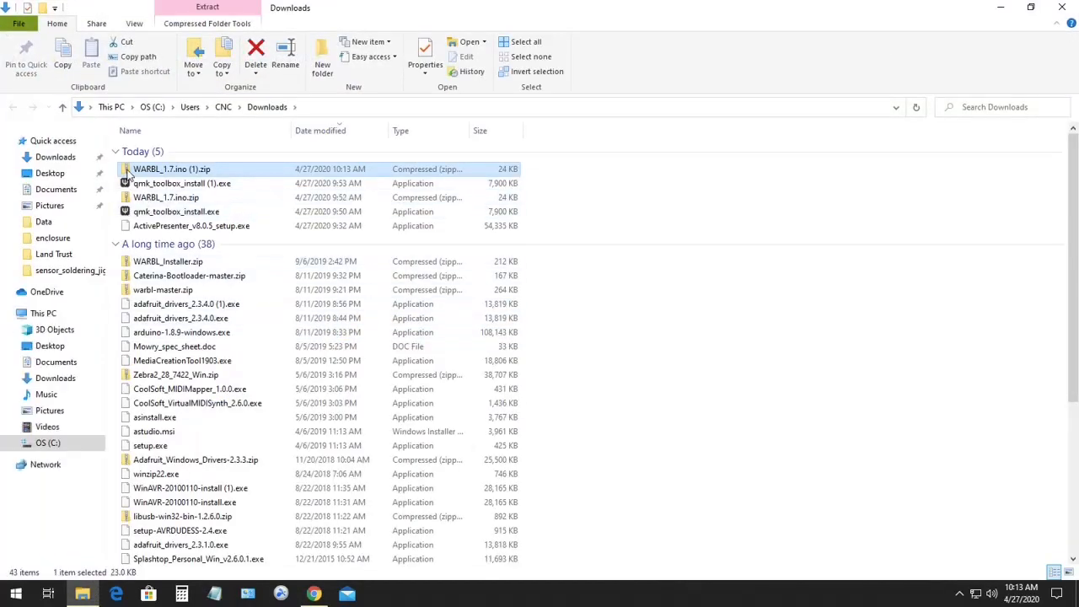
double_click(172, 169)
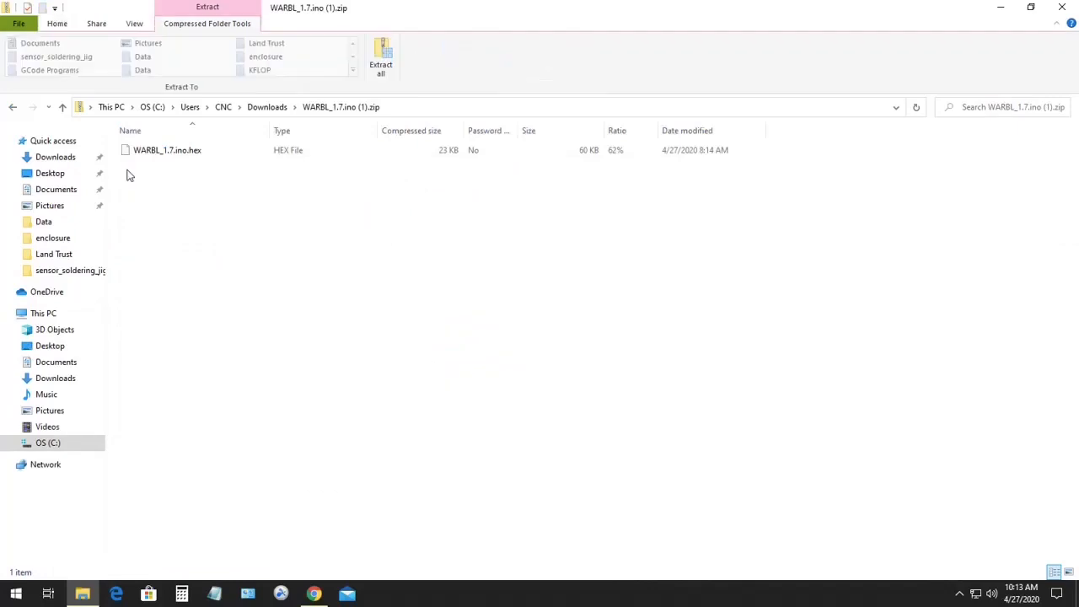
left_click(167, 150)
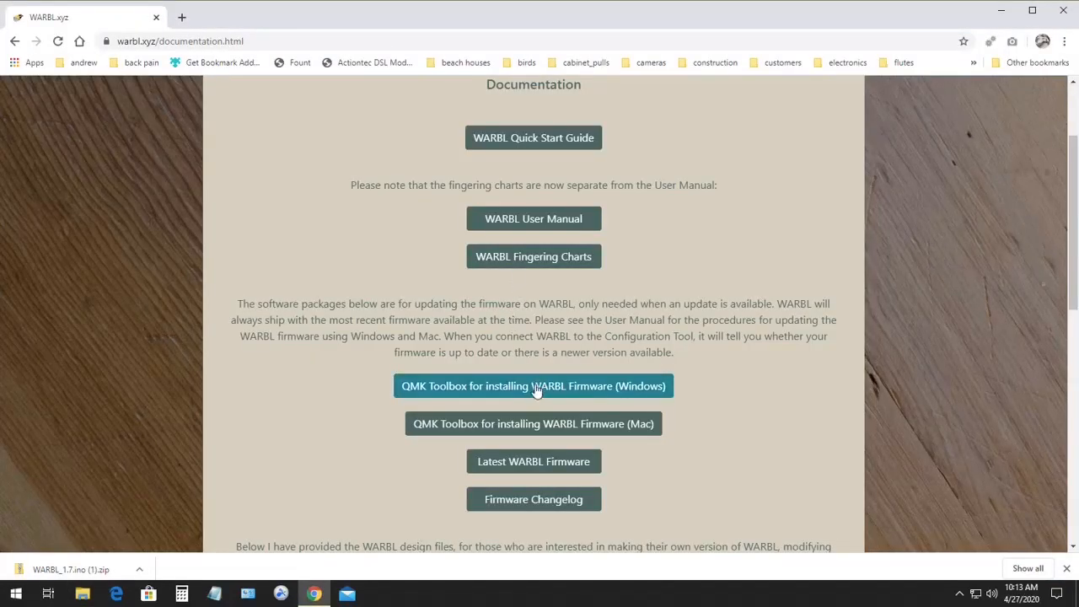
Step: Download the QMK Toolbox Windows installer and run it from the download bar
left_click(533, 384)
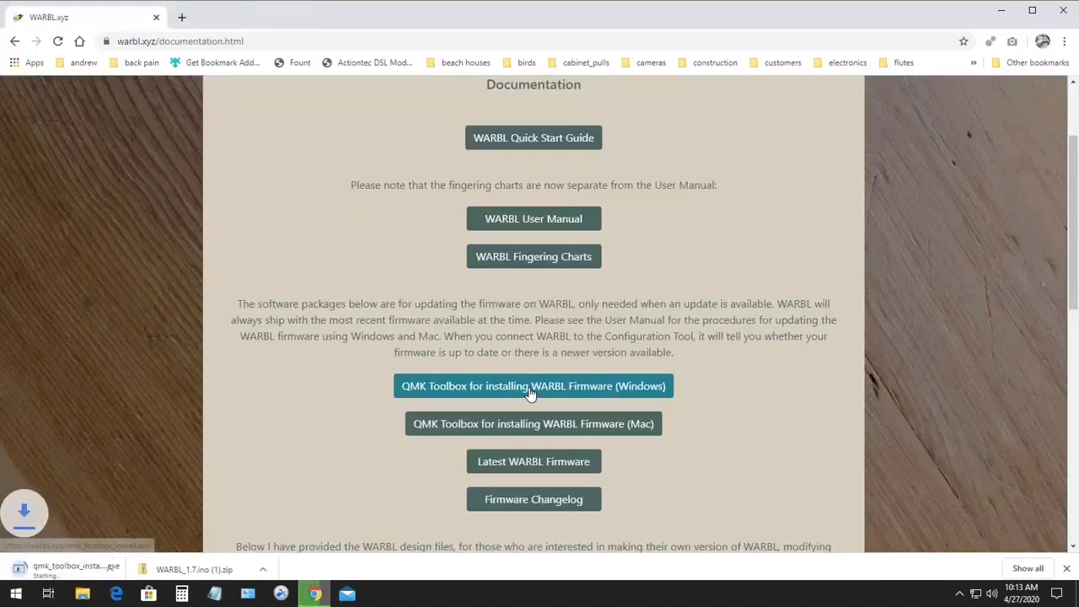
left_click(533, 385)
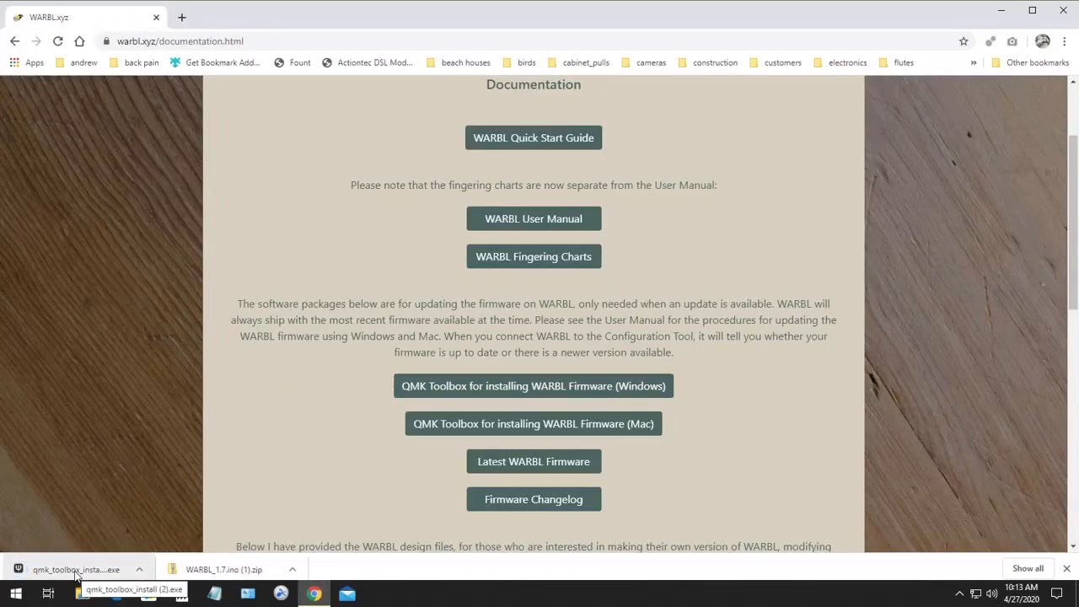
left_click(75, 570)
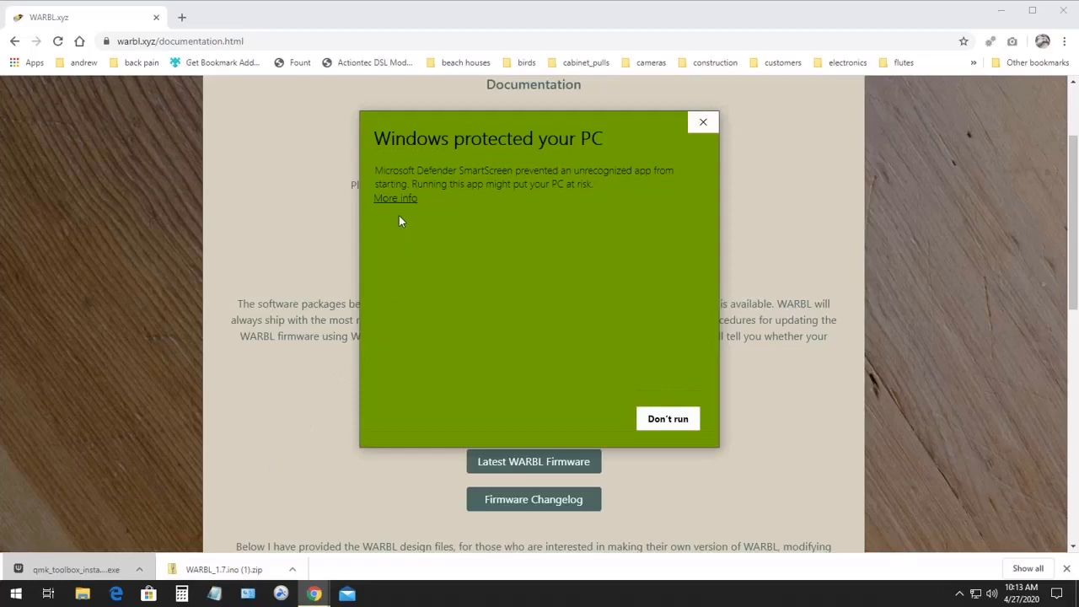
mouse_move(401, 214)
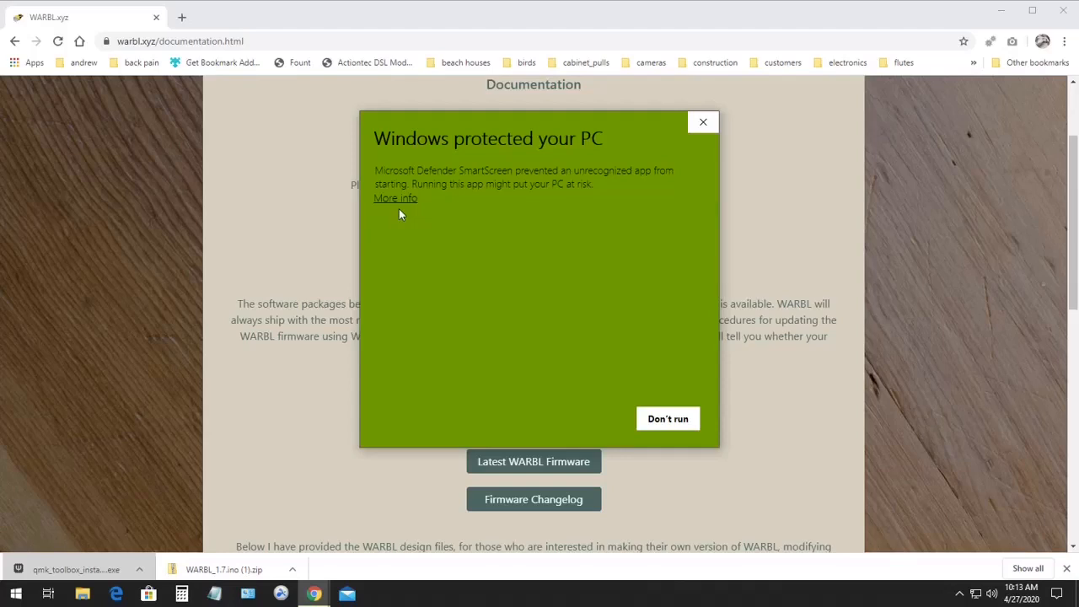
mouse_move(395, 202)
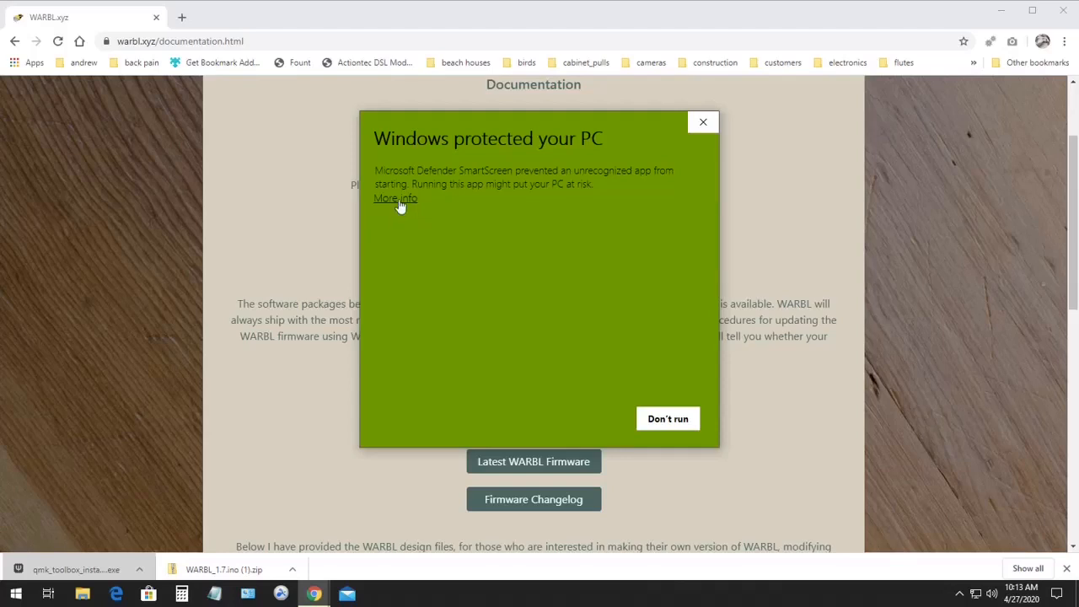
Step: Clear the SmartScreen warning via More info and Run anyway
left_click(395, 199)
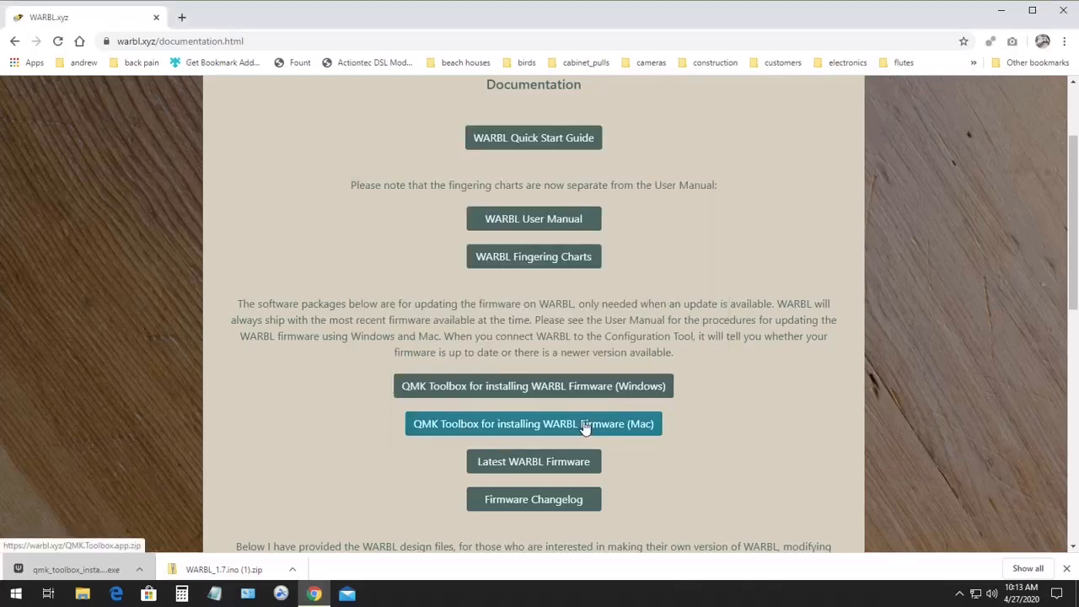
left_click(533, 423)
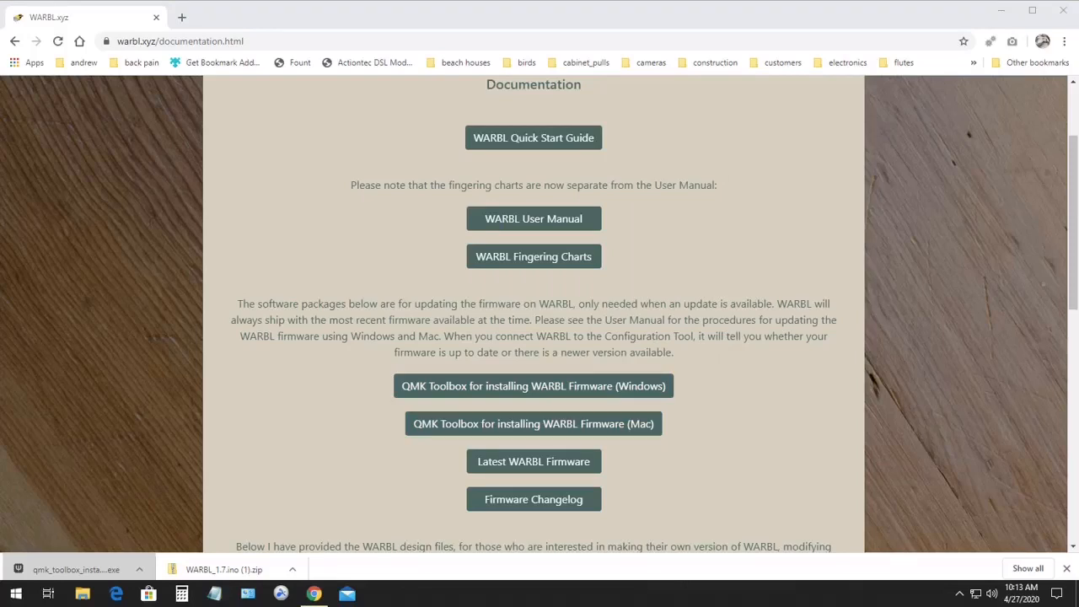
Step: Install QMK Toolbox 0.0.17 to the default location with a desktop shortcut and launch it
left_click(533, 385)
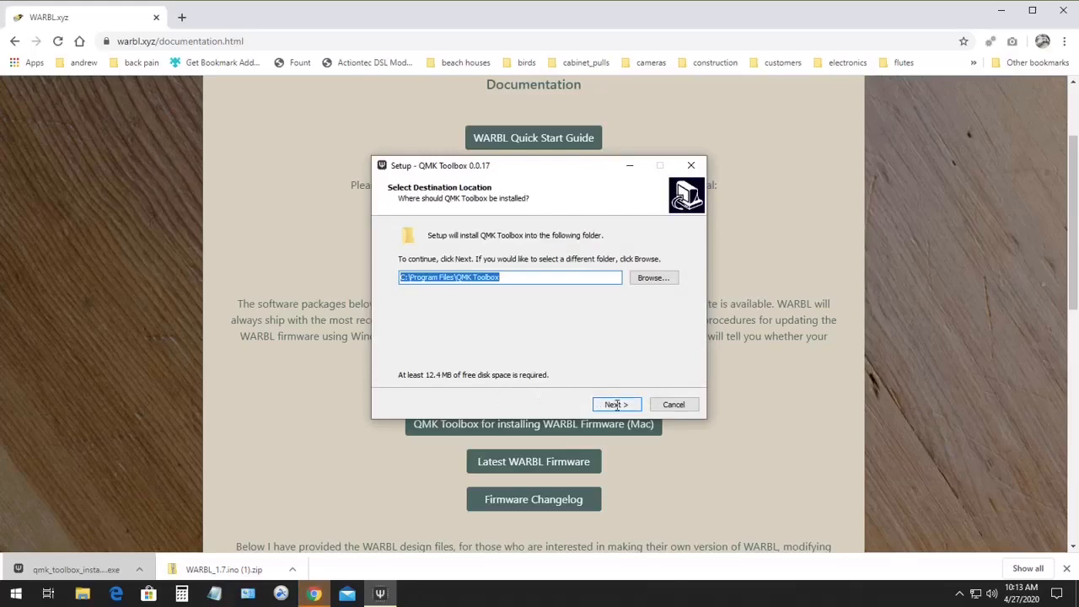
left_click(617, 404)
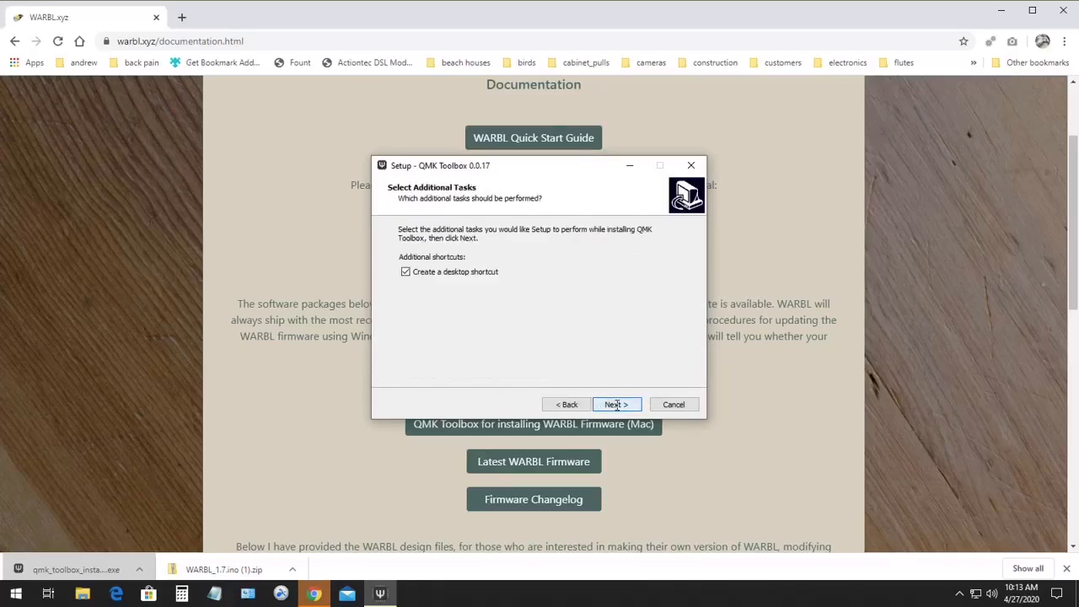
left_click(617, 405)
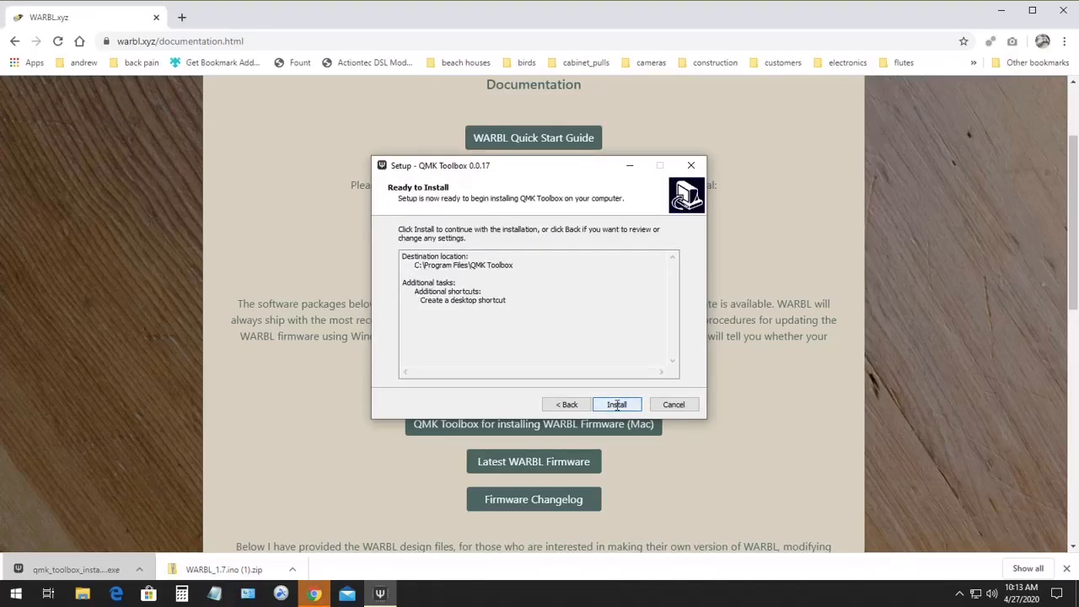
left_click(617, 405)
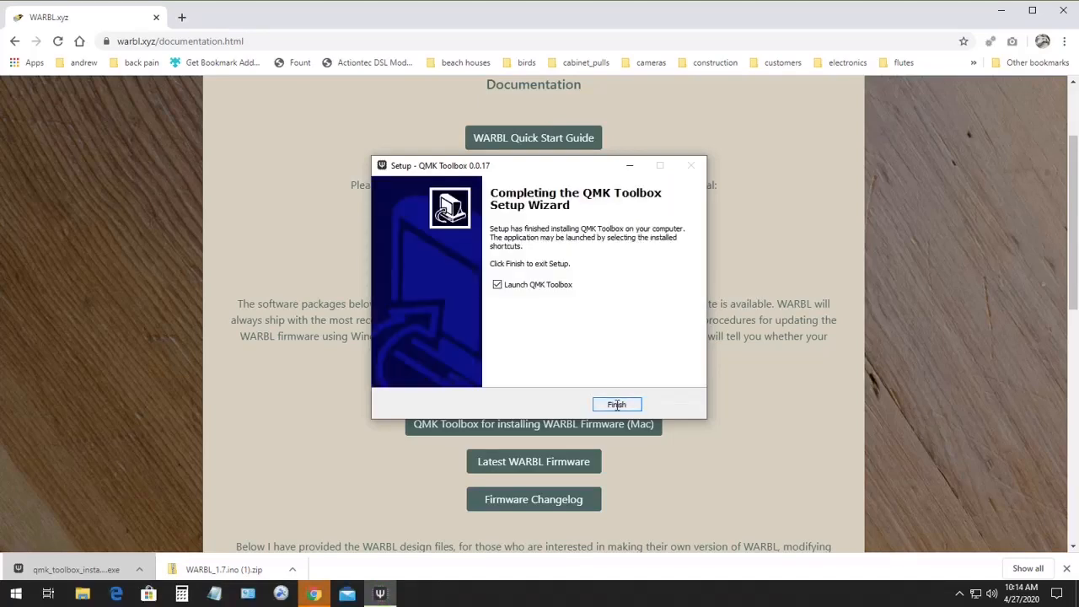
left_click(617, 405)
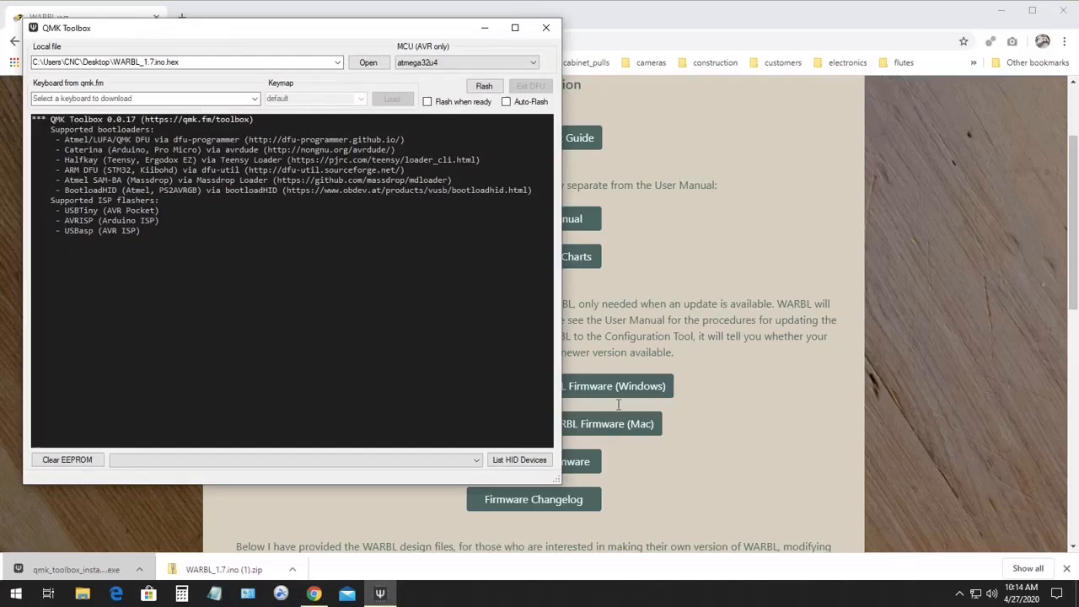
mouse_move(546, 278)
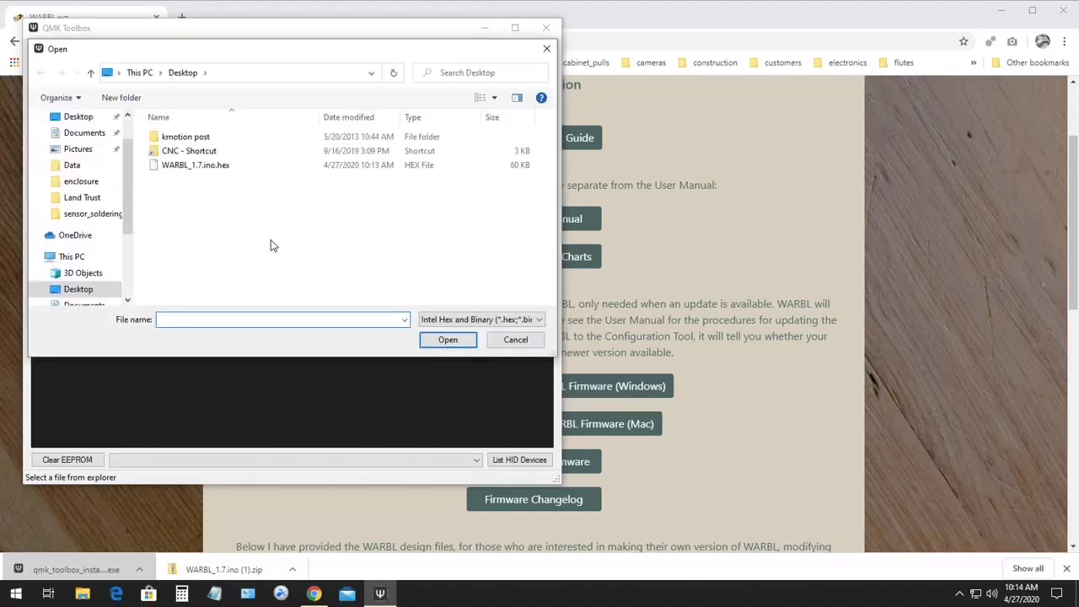
Step: Load WARBL_1.7.ino.hex from the Desktop as the local firmware file
left_click(196, 165)
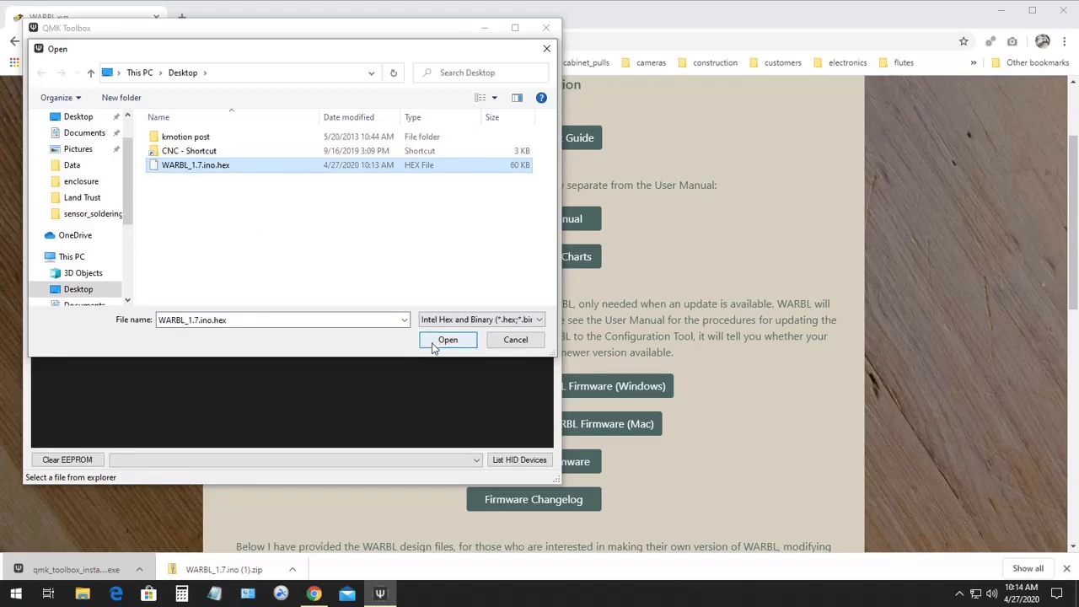
left_click(449, 339)
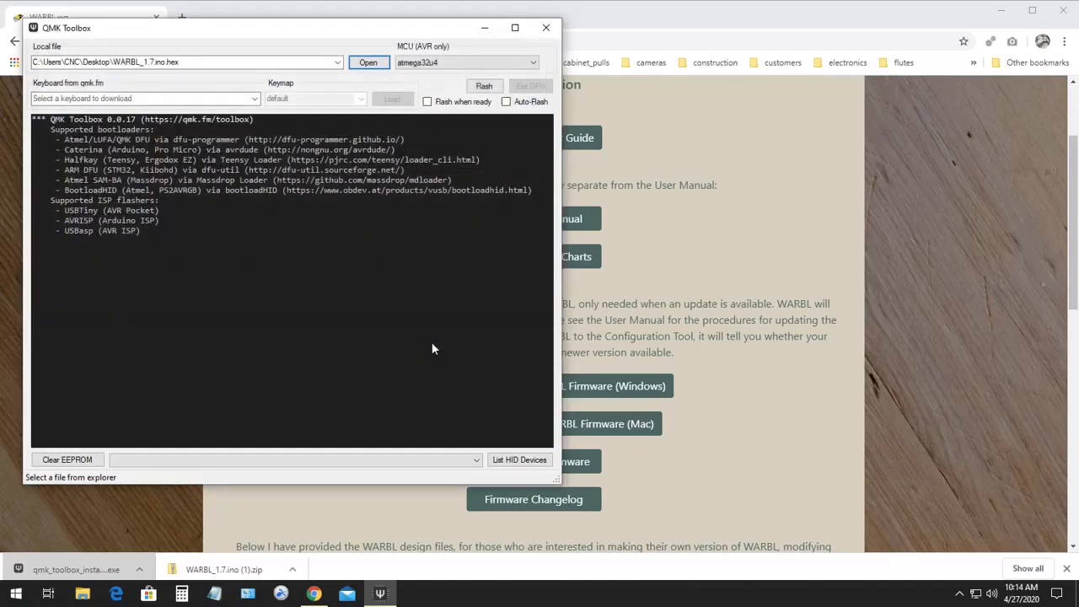
Step: Enable Auto-Flash so the 21650-byte WARBL firmware flashes and verifies, then close QMK Toolbox
left_click(506, 101)
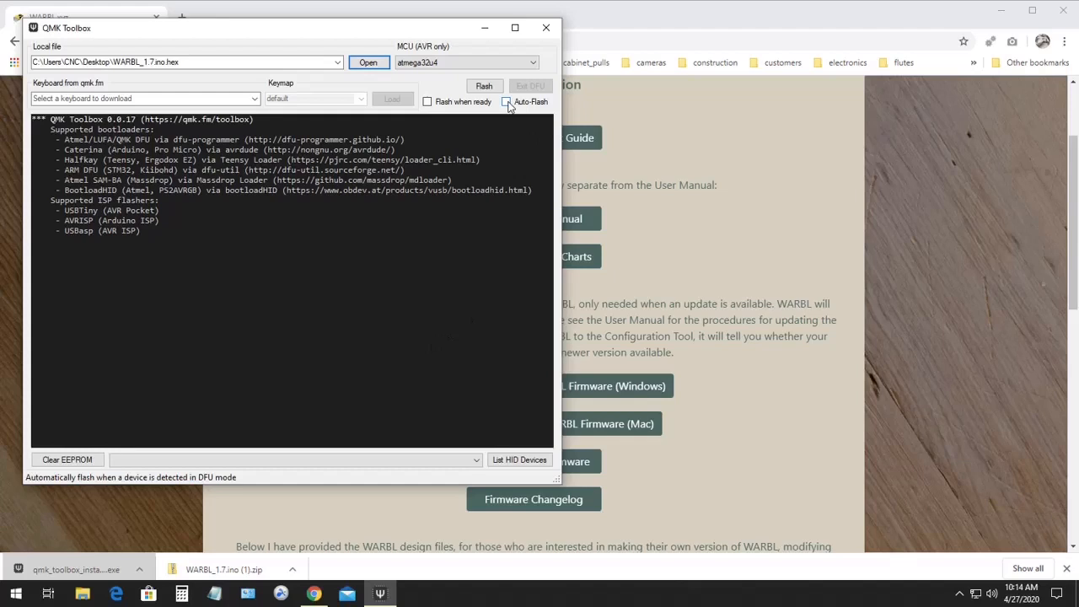
left_click(506, 102)
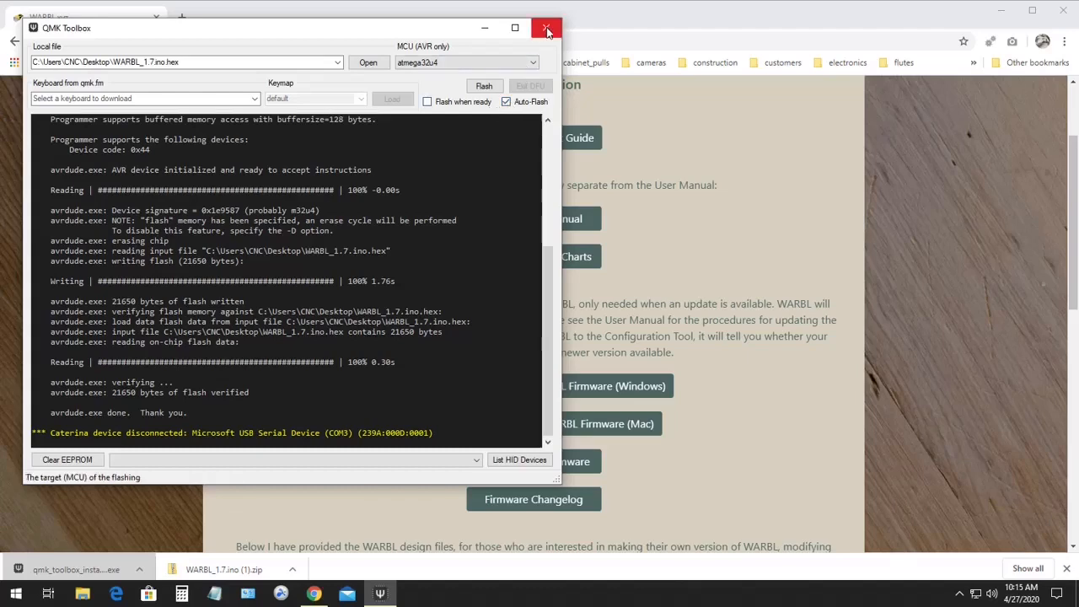
left_click(546, 27)
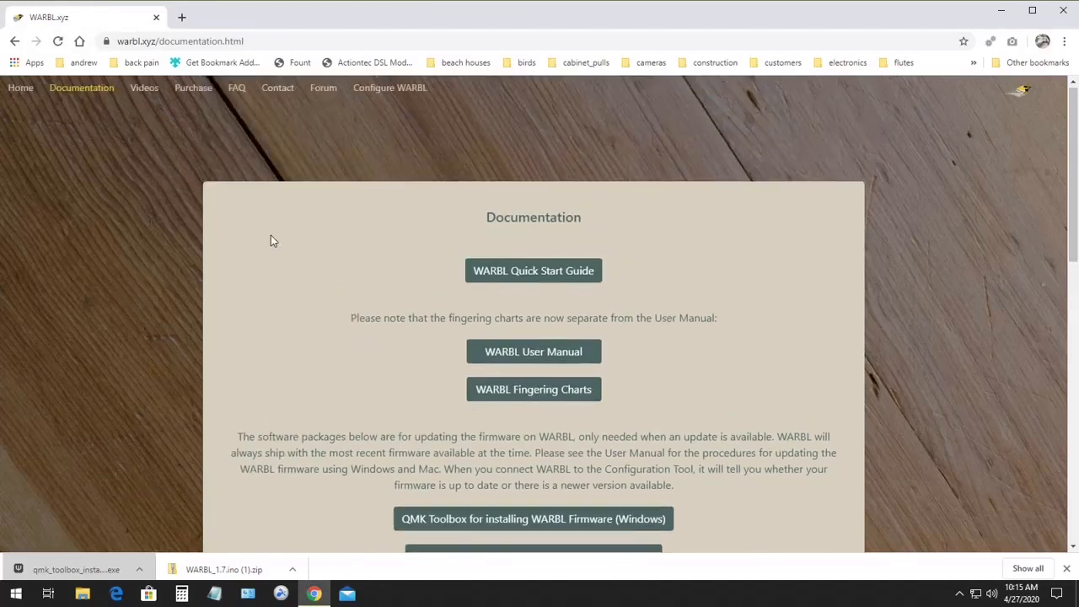
mouse_move(390, 89)
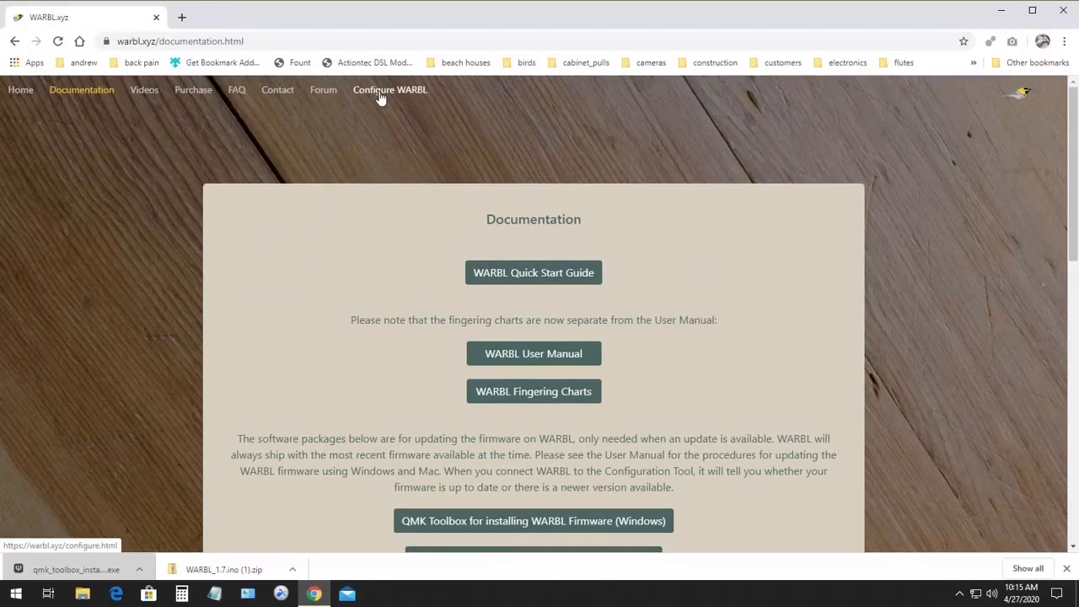
Step: Open the WARBL Configuration Tool, which reports firmware 1.7 is up to date
left_click(394, 91)
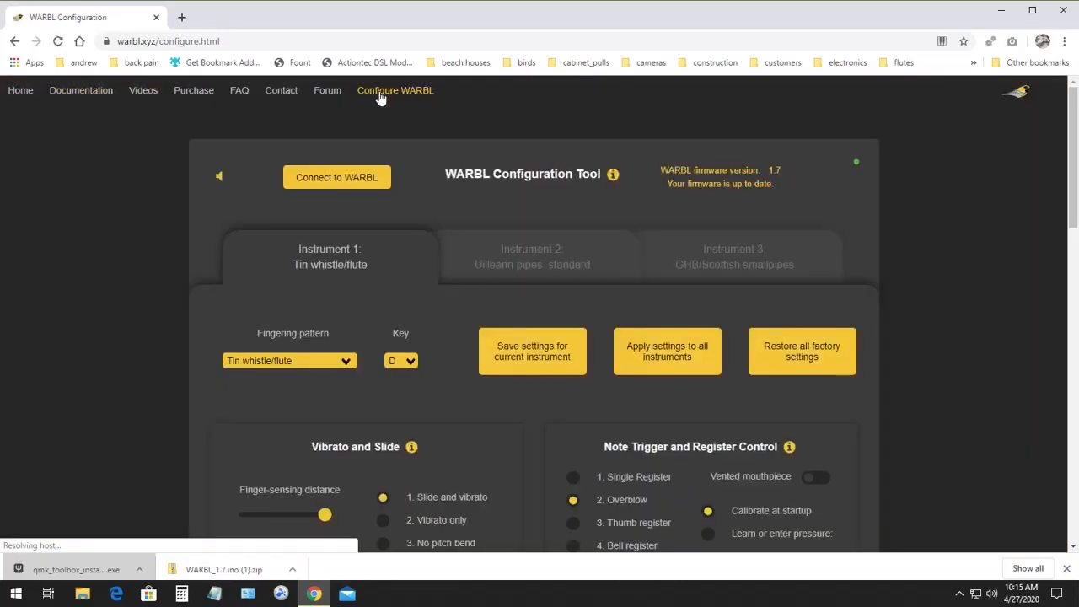